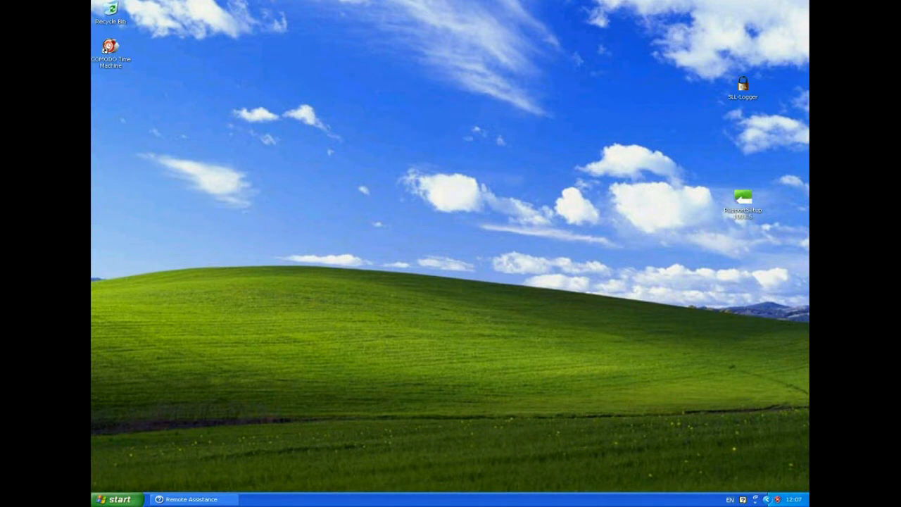
Launch the SSL-Logger test, start the logging simulation and bring up Internet Explorer on Google
double_click(743, 79)
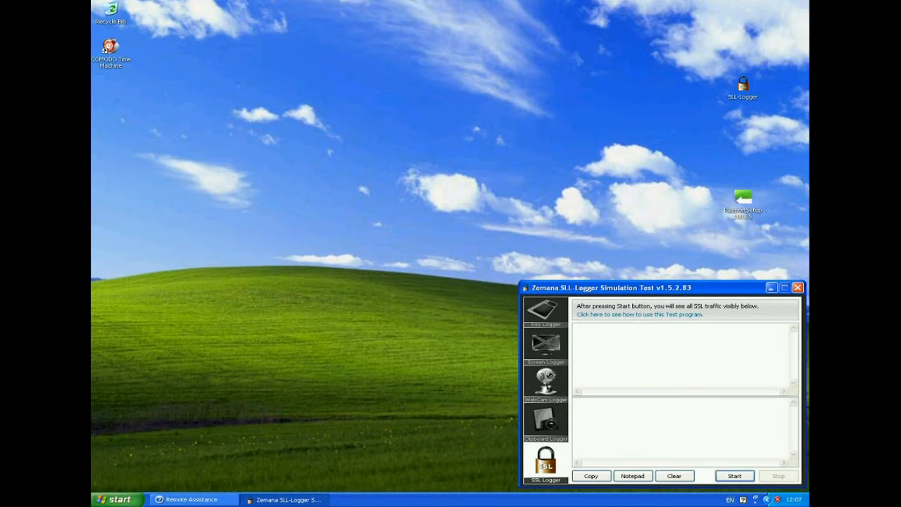
click(736, 476)
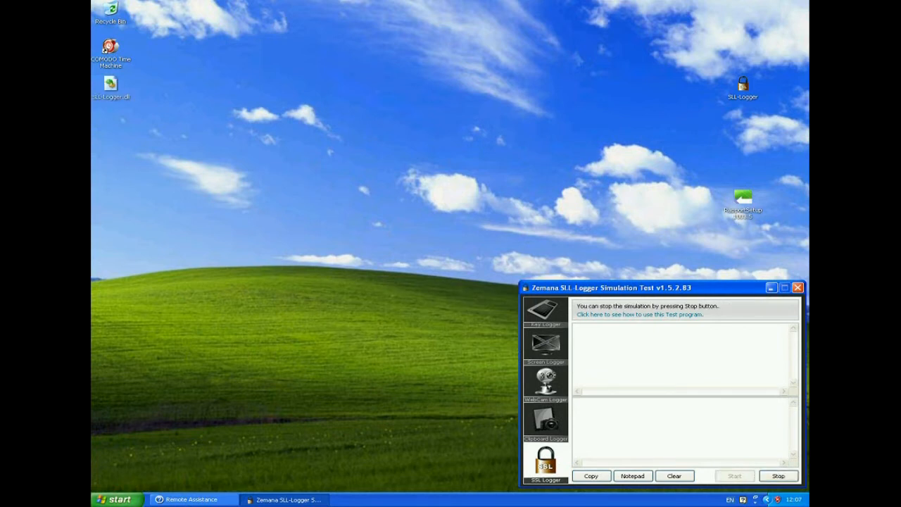
click(120, 499)
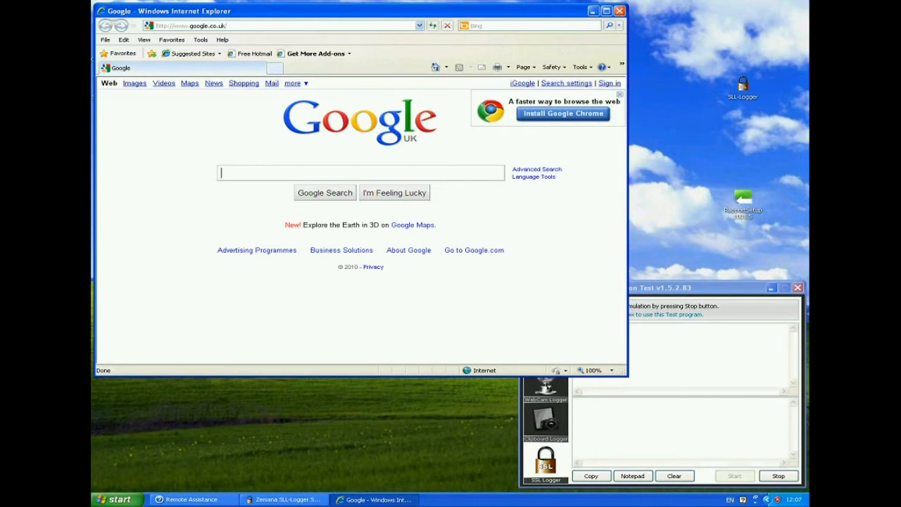
Go to the Google Accounts sign-in page and check its encrypted-connection identification via the padlock
click(609, 84)
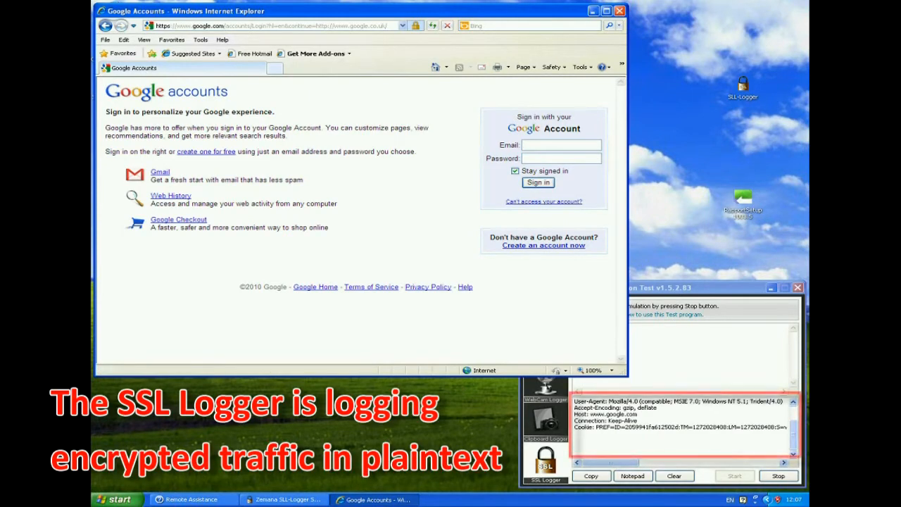
click(561, 143)
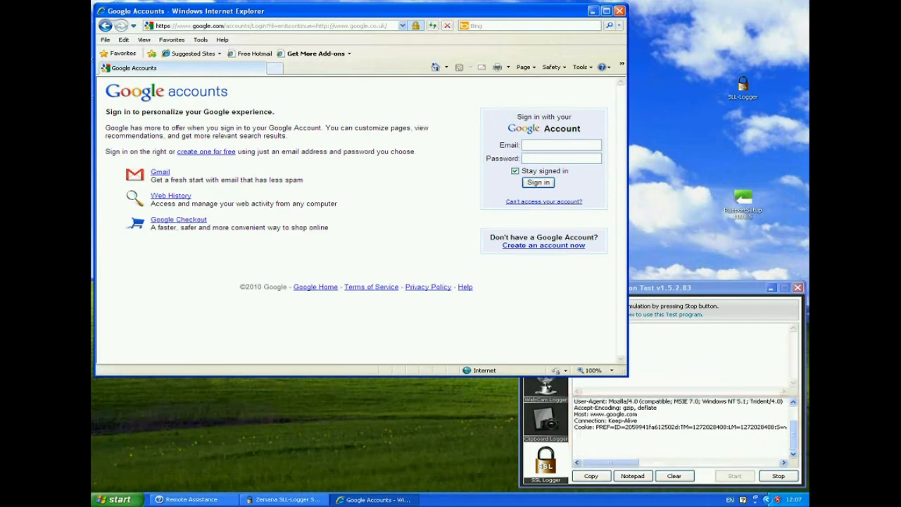
click(412, 26)
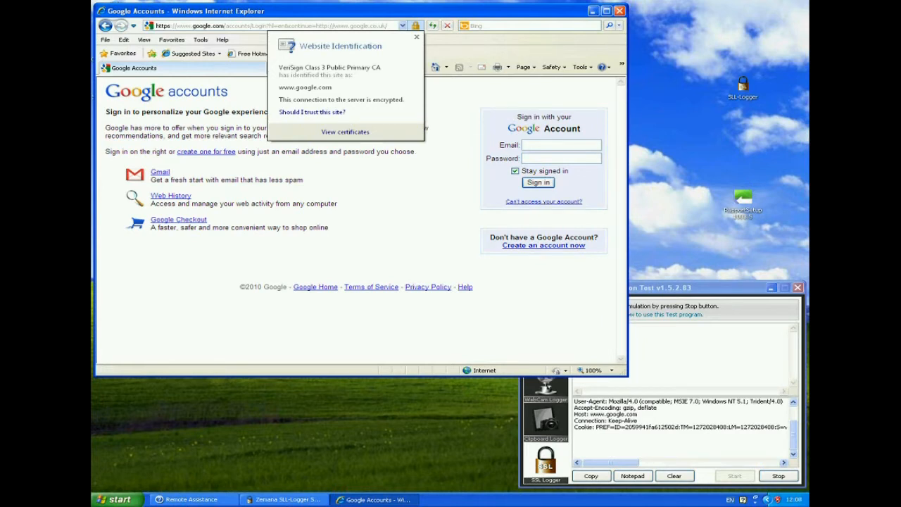
click(414, 36)
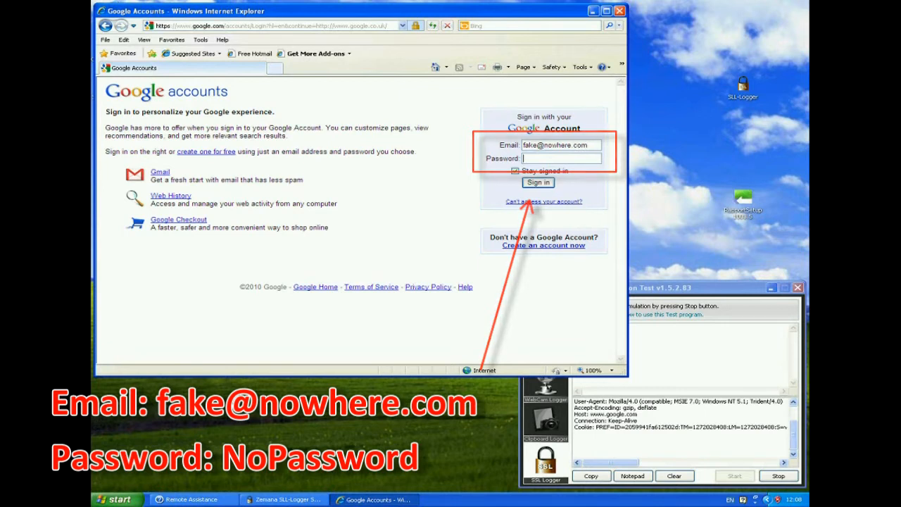
text(NoPassword)
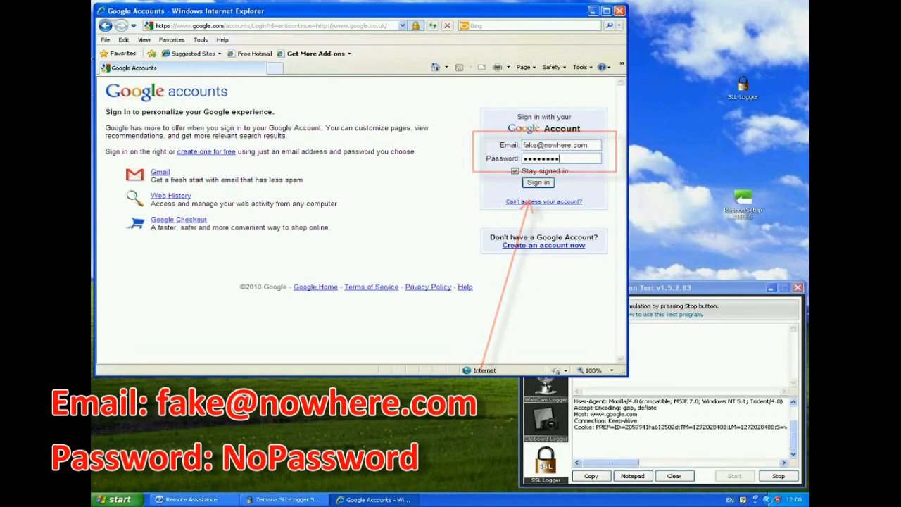
click(538, 183)
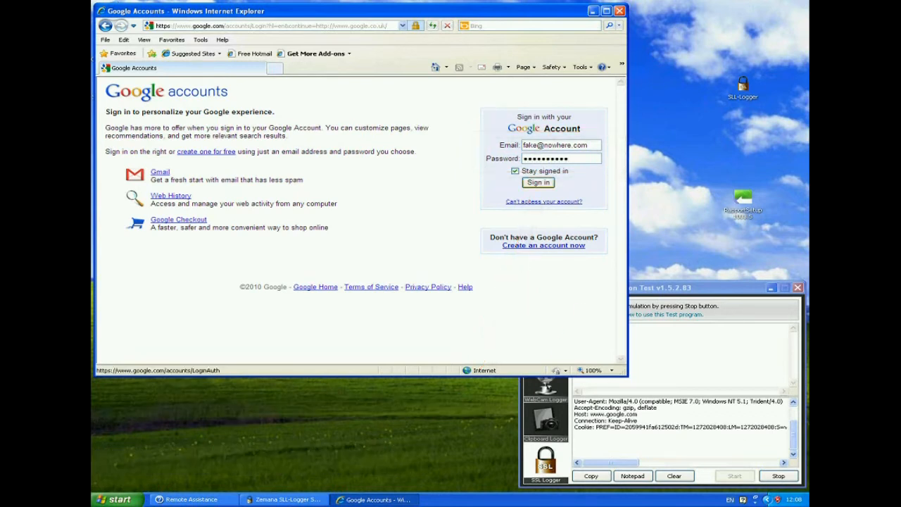
click(538, 182)
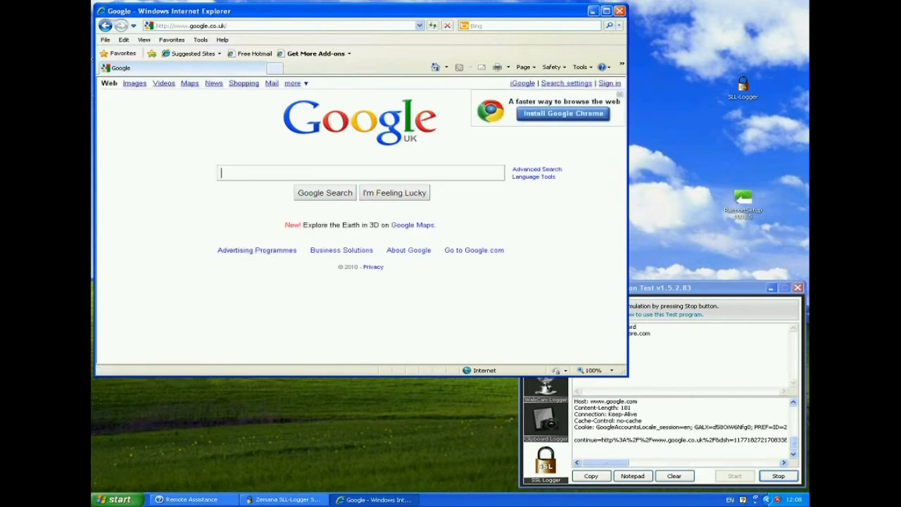
Search Google for 'hsbc' and follow the HSBC personal banking result
text(hsbc)
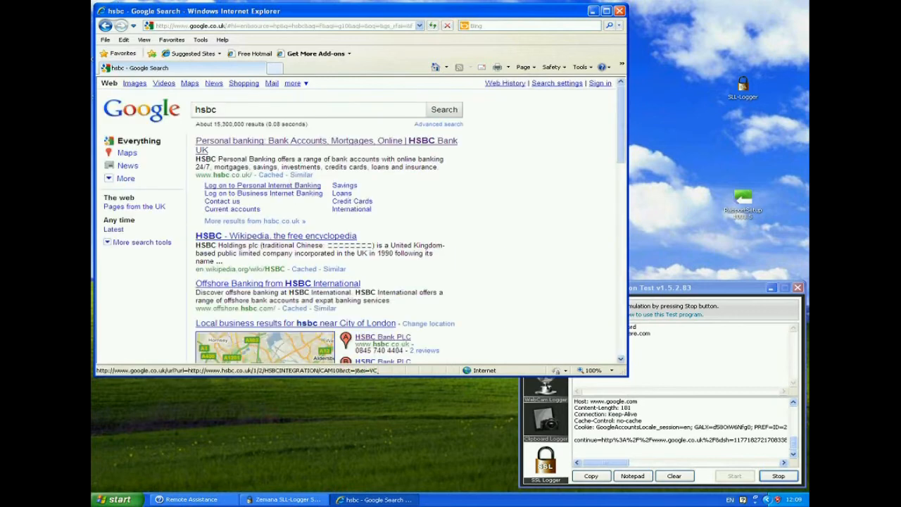
click(262, 185)
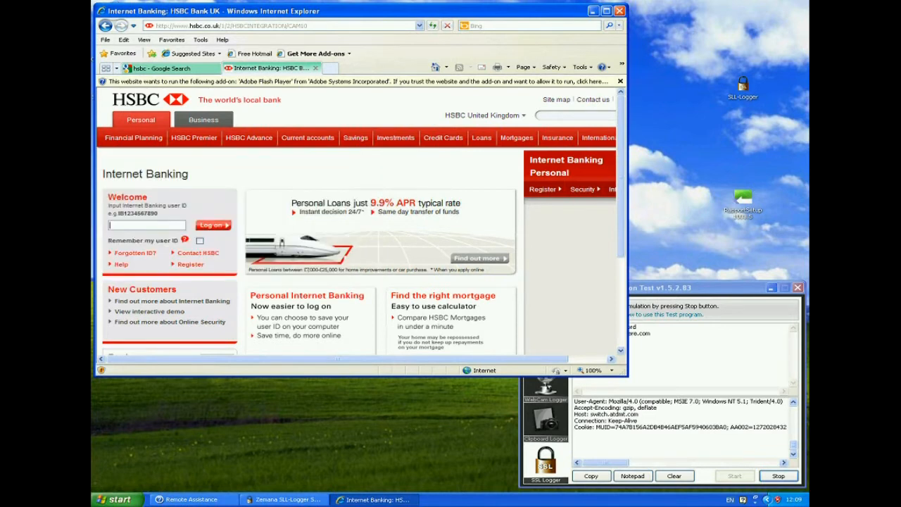
Log on to HSBC Internet Banking with test user ID 'e1234567' and review the padlock identification
text(e)
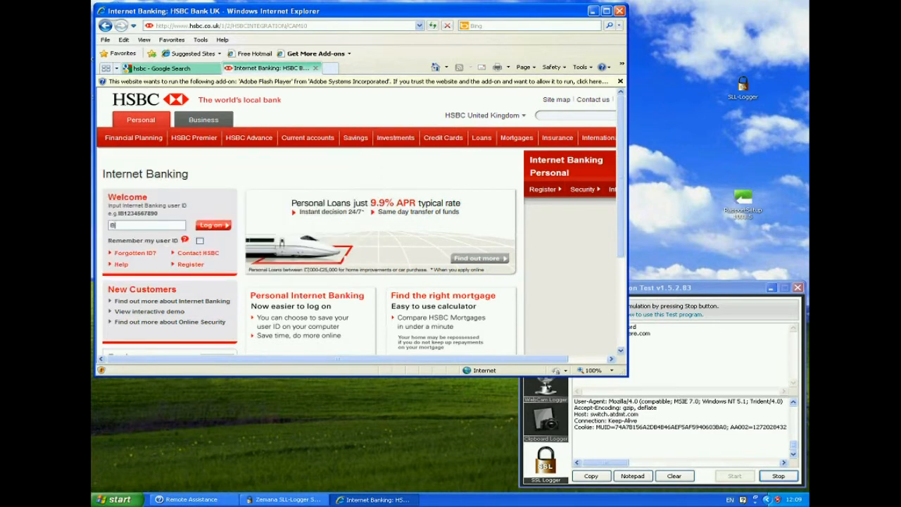
text(1234567890)
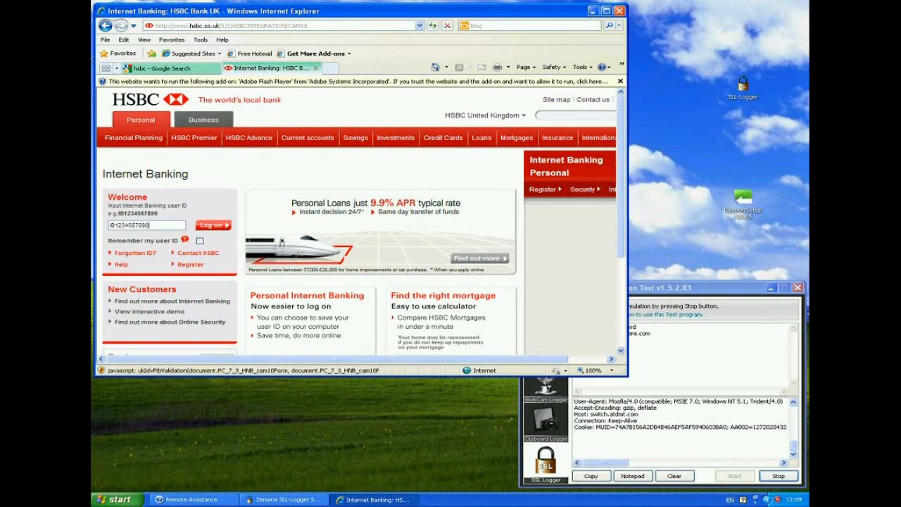
click(212, 225)
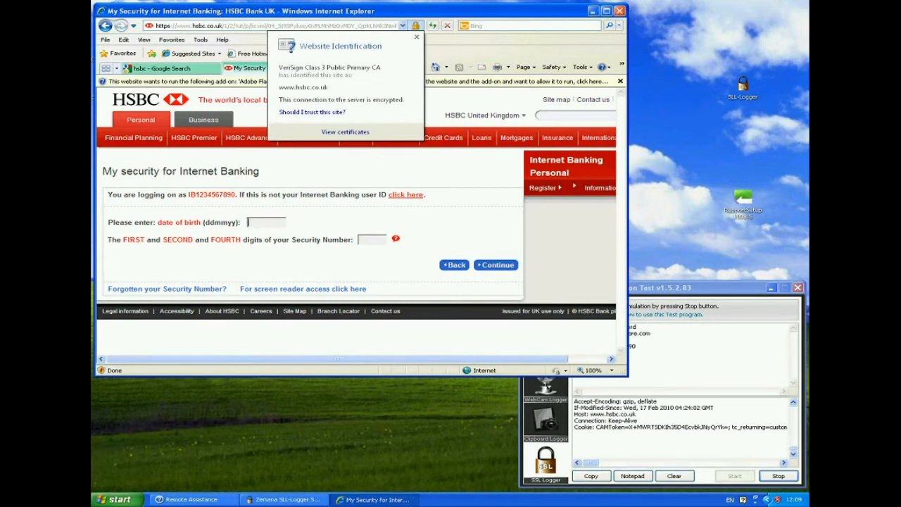
click(414, 42)
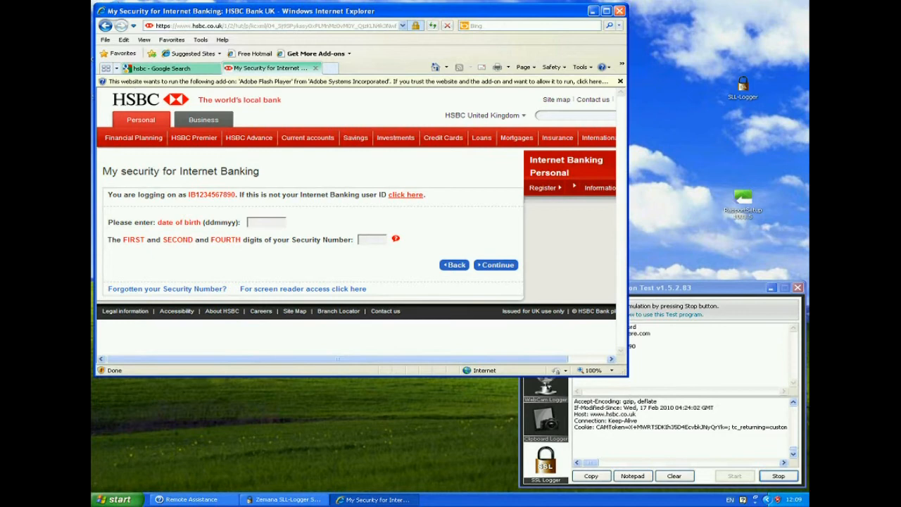
Close Internet Explorer with all tabs, stop the logger simulation and bring up Notepad
click(620, 12)
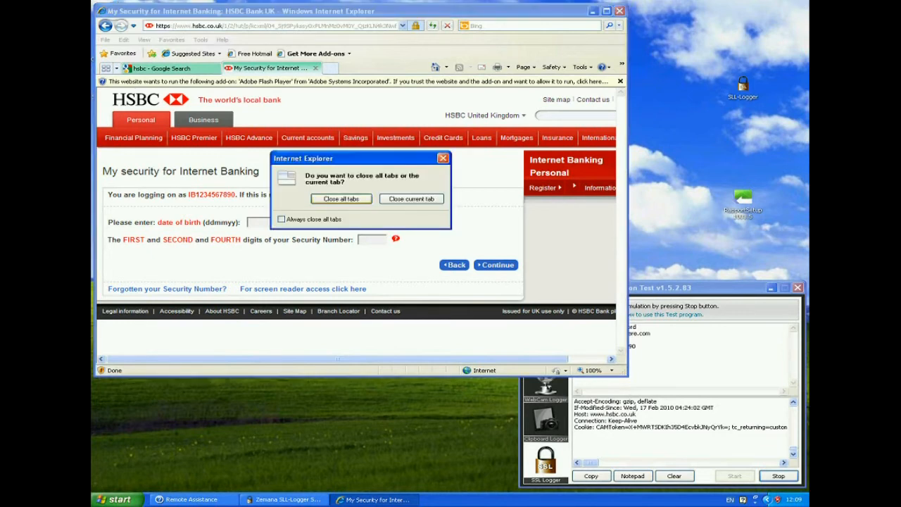
click(341, 197)
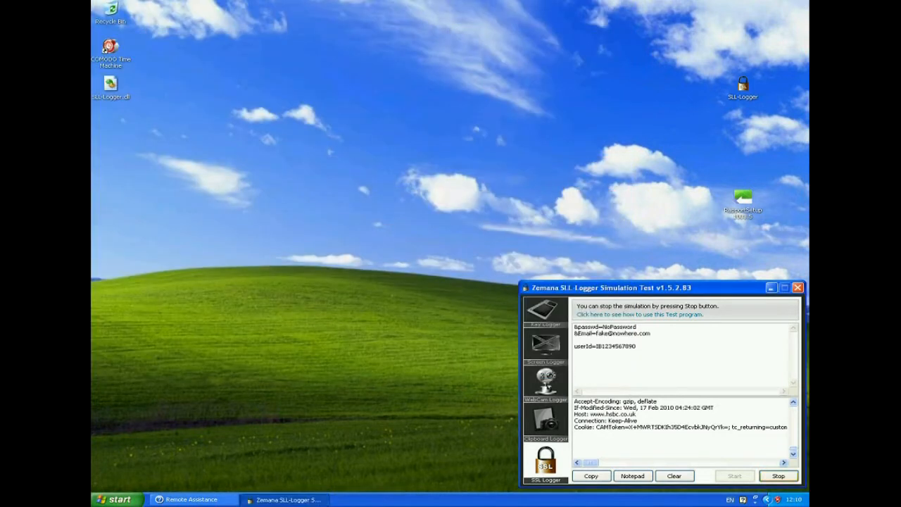
click(779, 476)
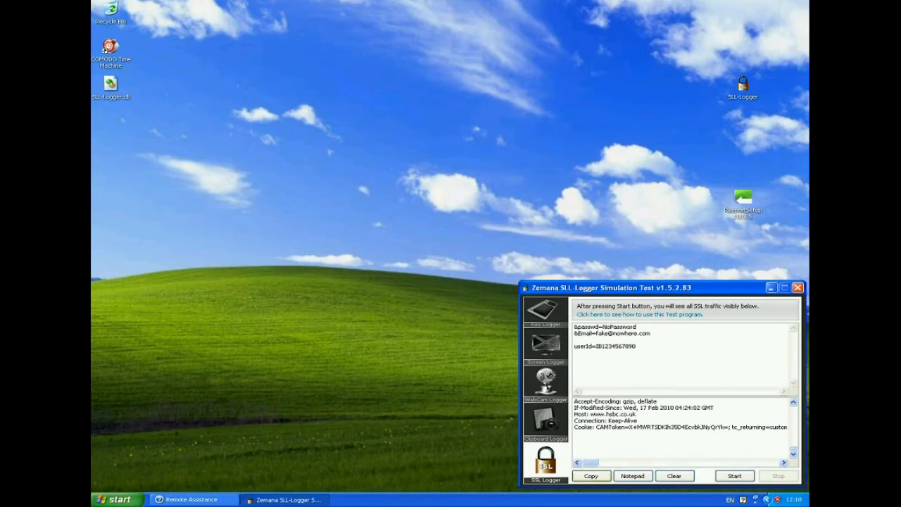
click(634, 476)
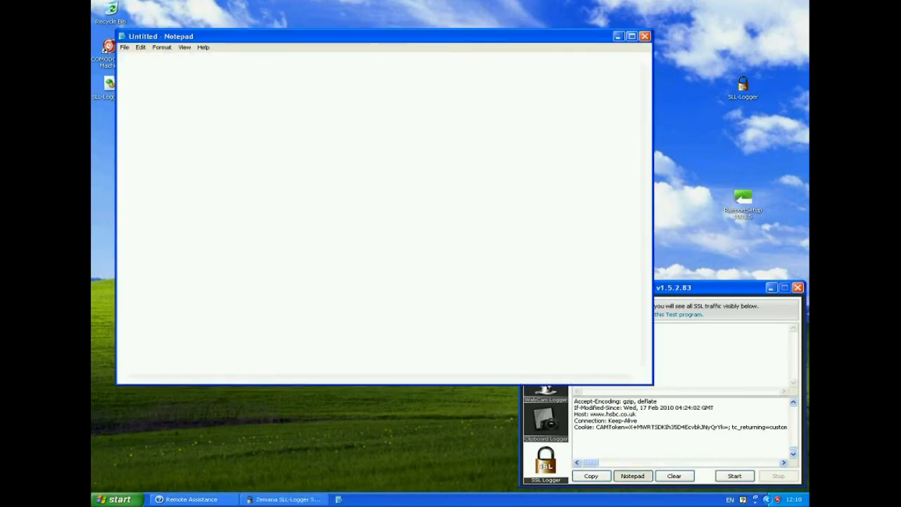
Paste the captured traffic into Notepad and highlight the POST to Google's login, scrolling through the log
click(633, 476)
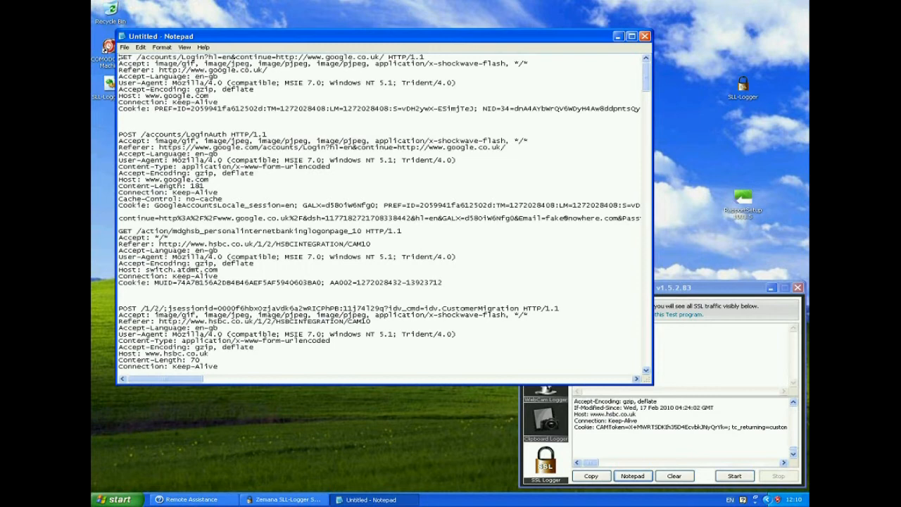
double_click(133, 134)
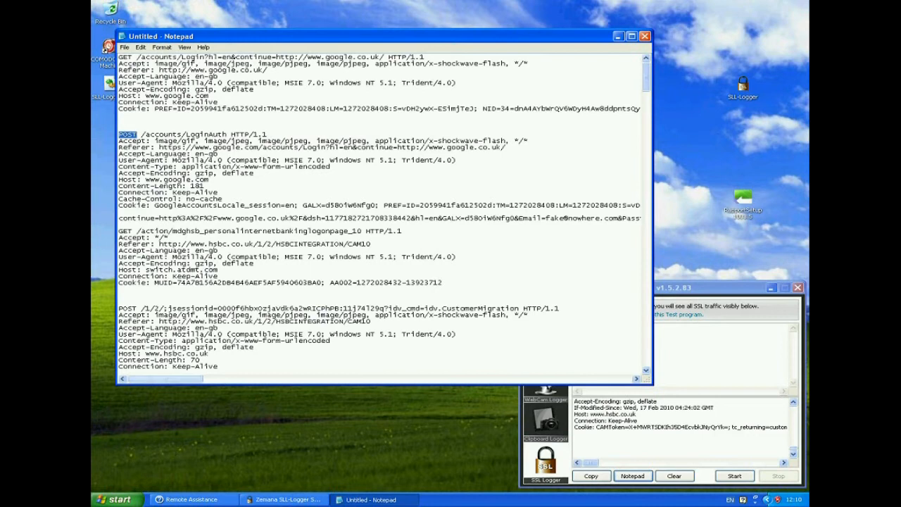
scroll(right, 3)
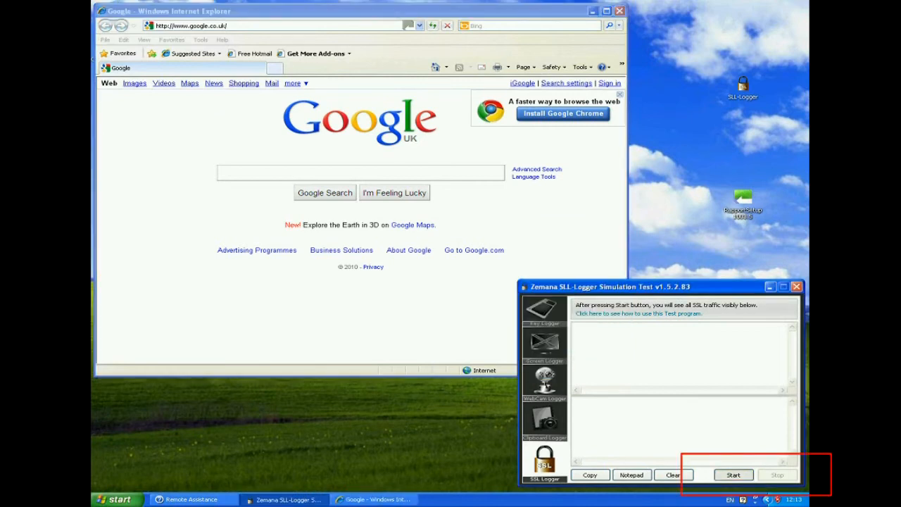
click(733, 474)
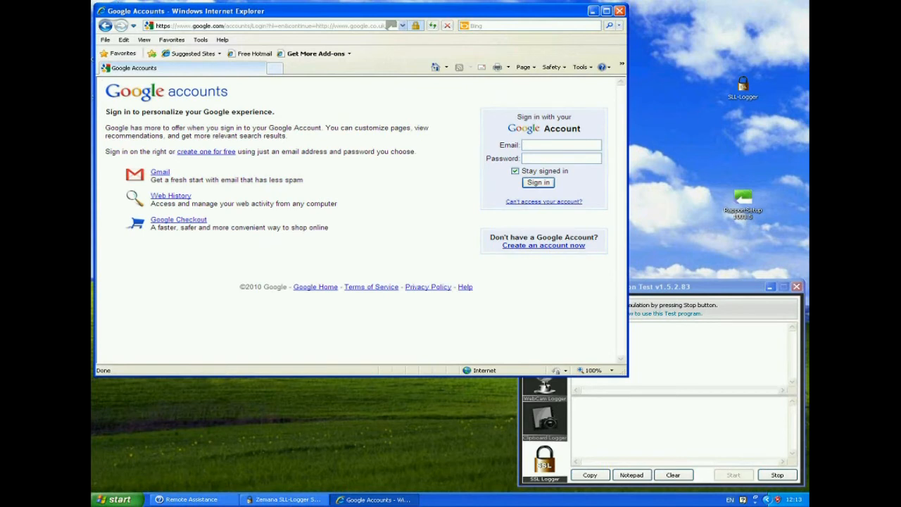
text(fake@nowhere.com)
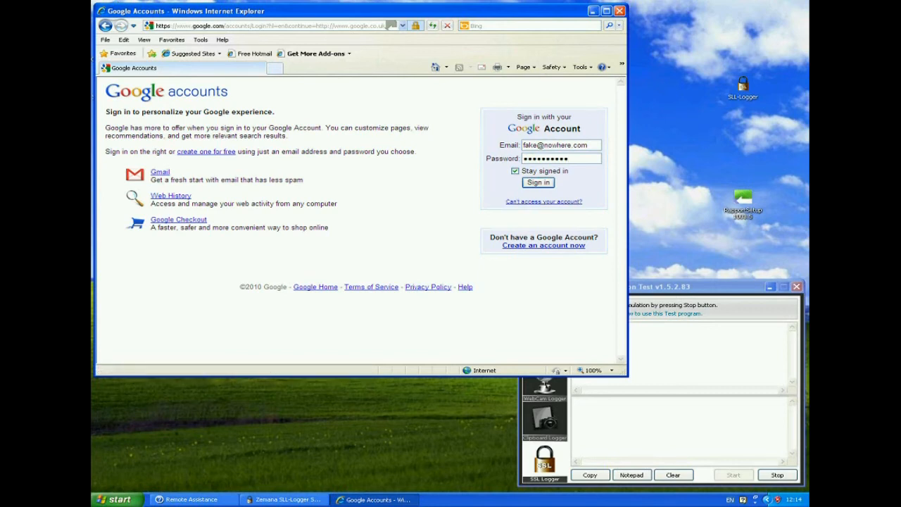
click(538, 183)
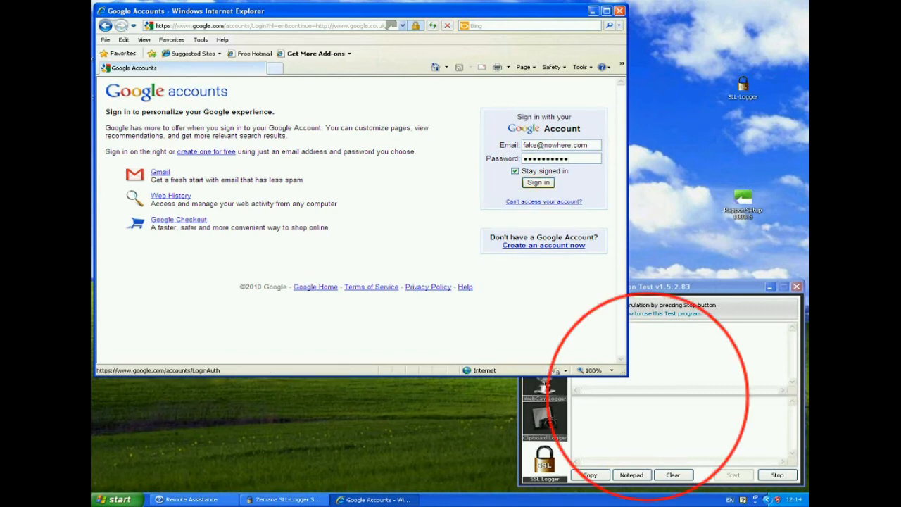
click(538, 183)
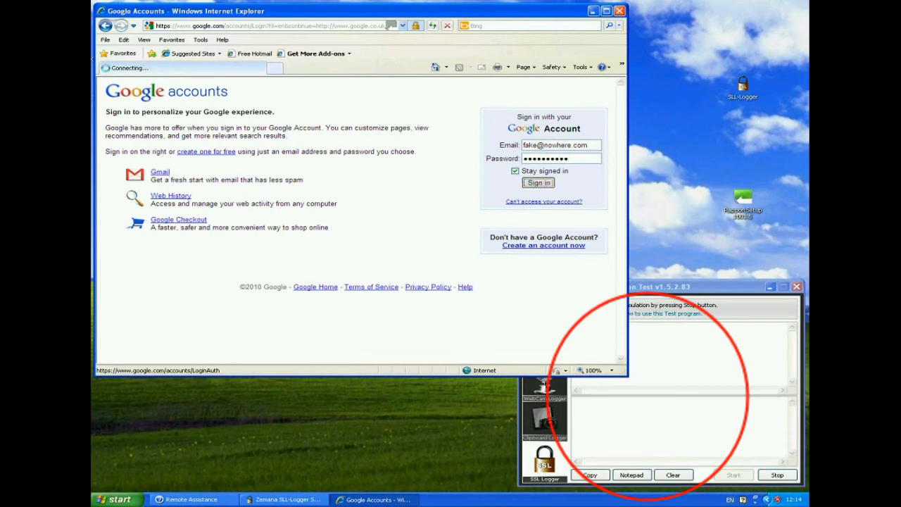
click(538, 184)
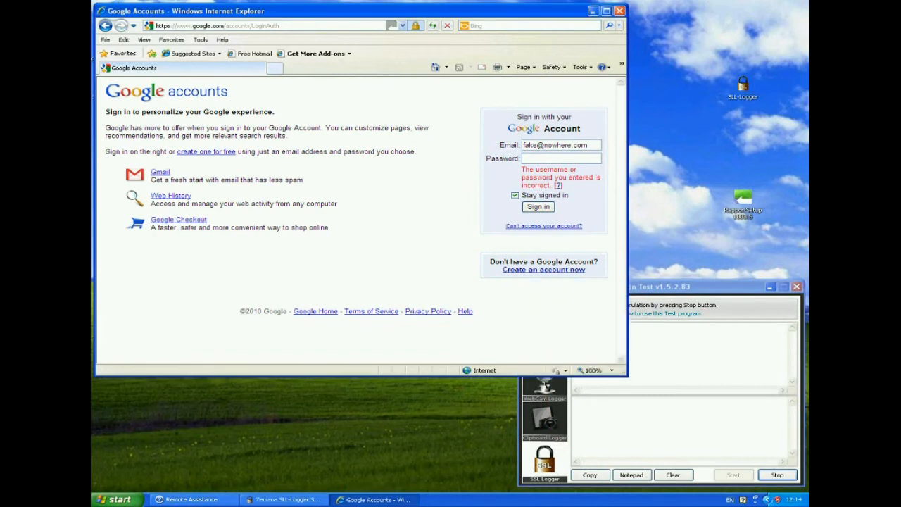
Search Google for 'hsbc' again, open HSBC Internet Banking log-on in a new tab and enter the user ID
click(538, 205)
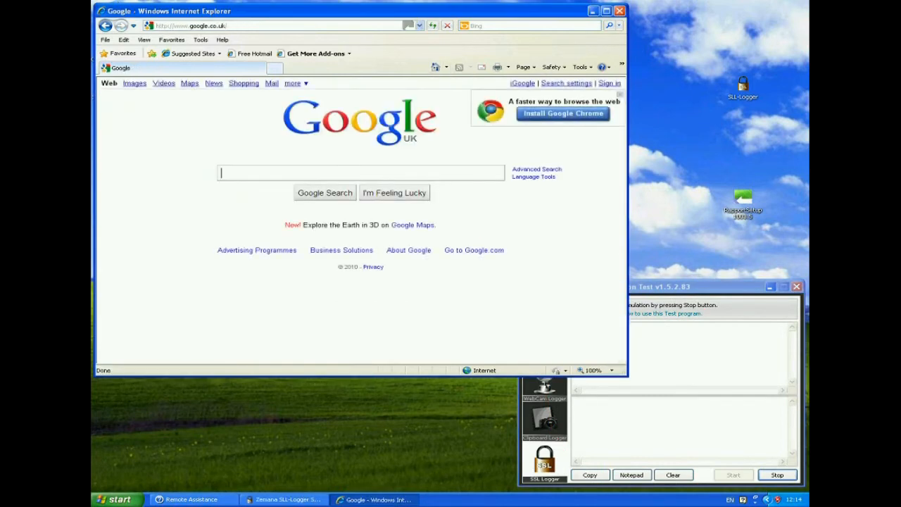
text(hsbc)
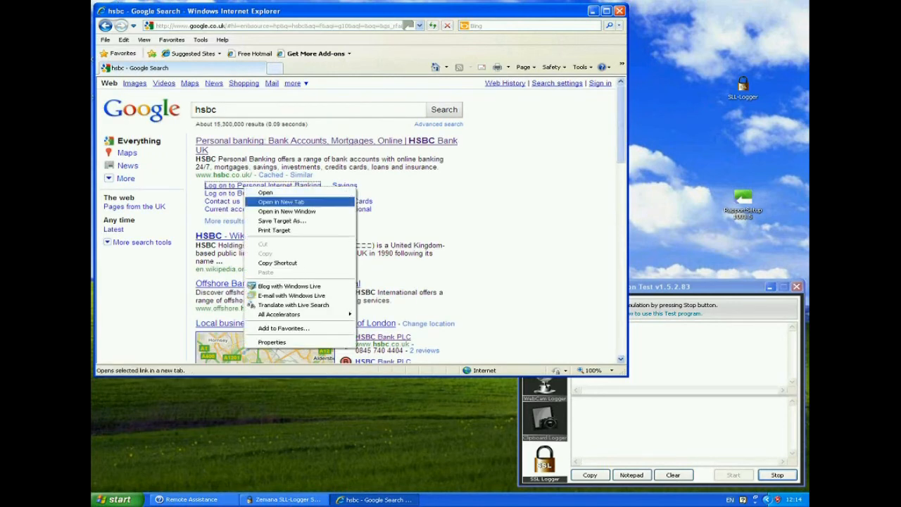
click(282, 203)
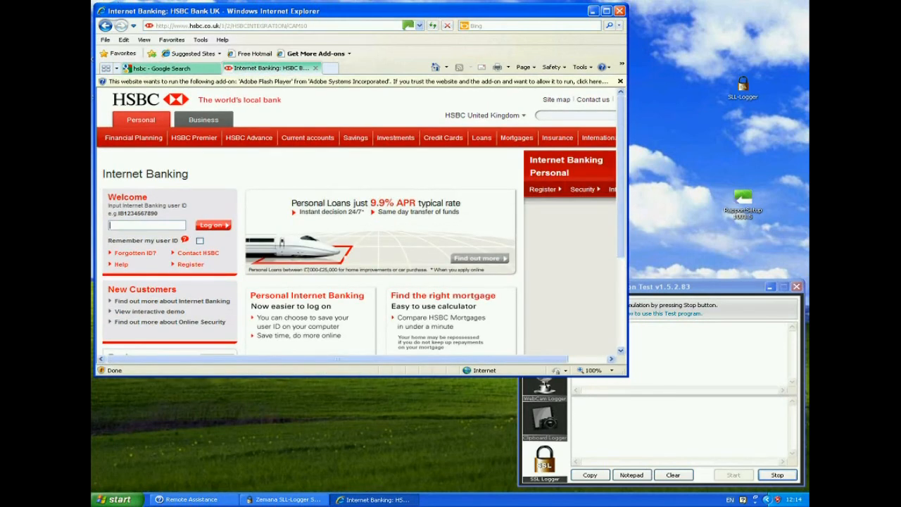
text(B123456789)
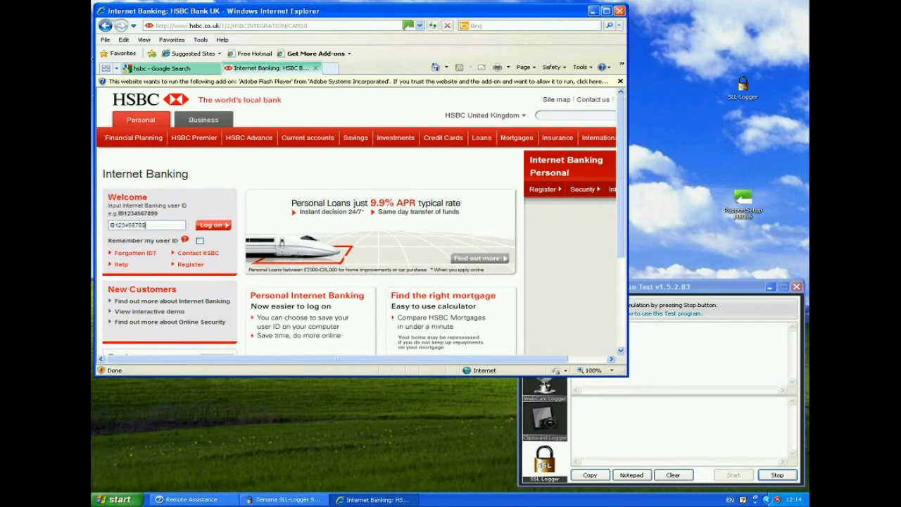
Submit the HSBC user ID and allow Trusteer Rapport to monitor it
click(211, 225)
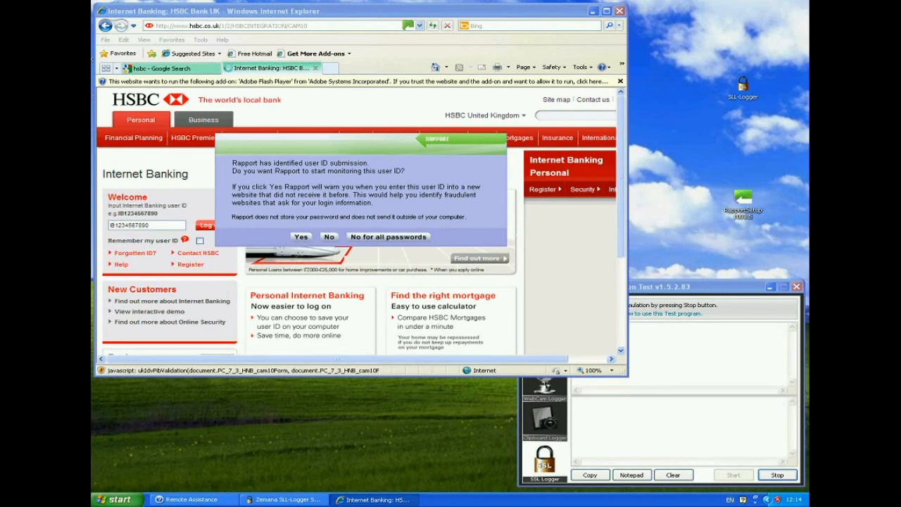
click(300, 236)
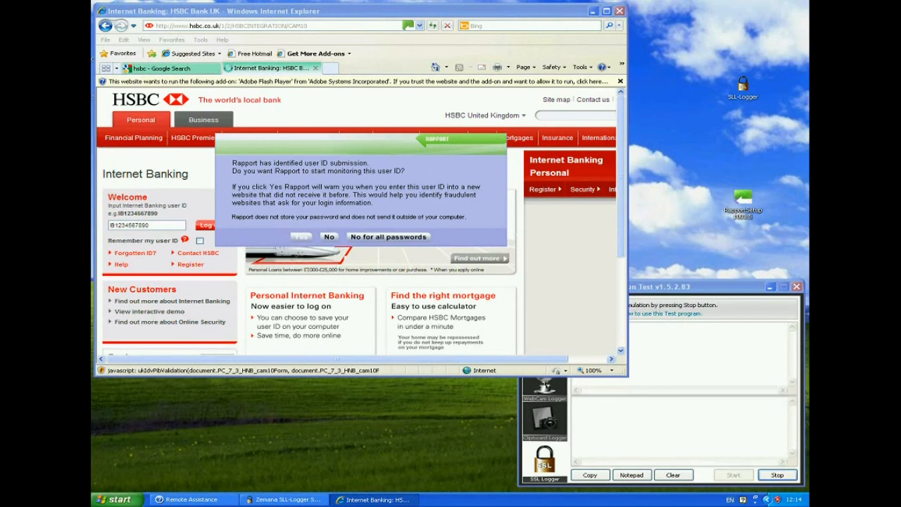
click(328, 237)
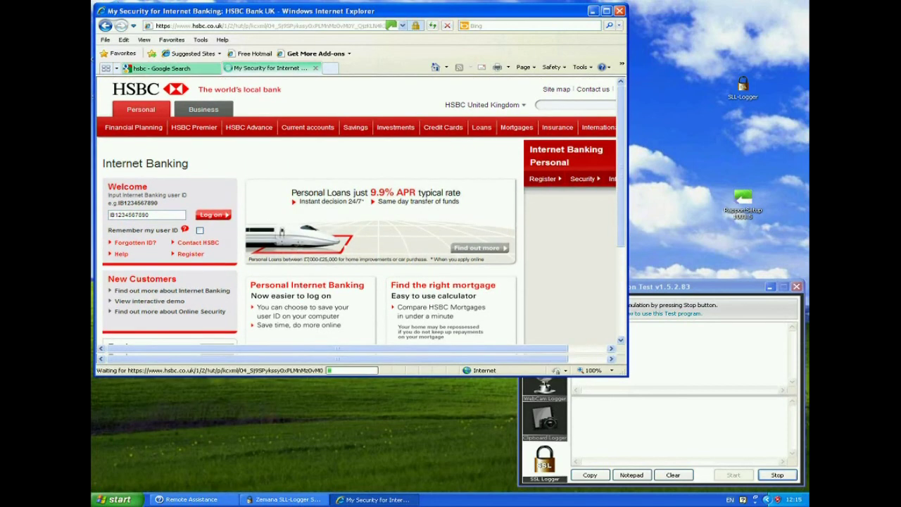
Bring SSL-Logger forward and stop capture, showing nothing was logged
click(213, 214)
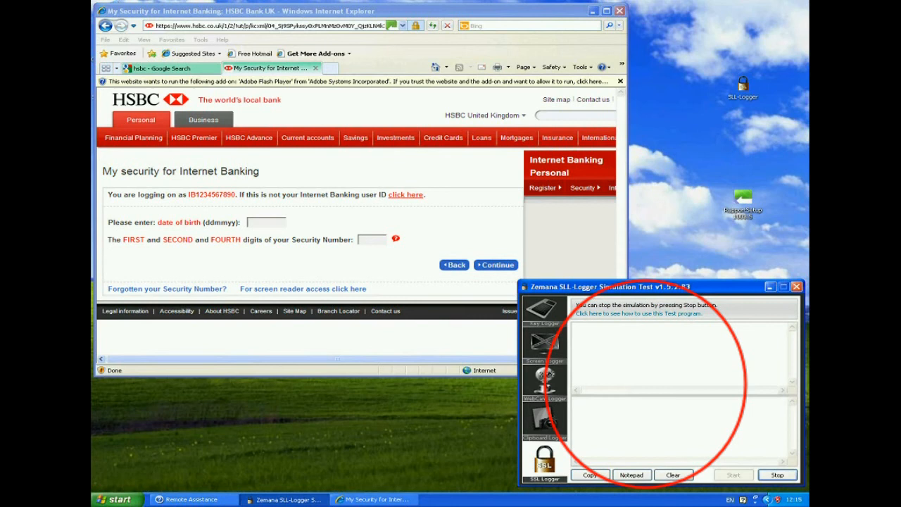
click(778, 475)
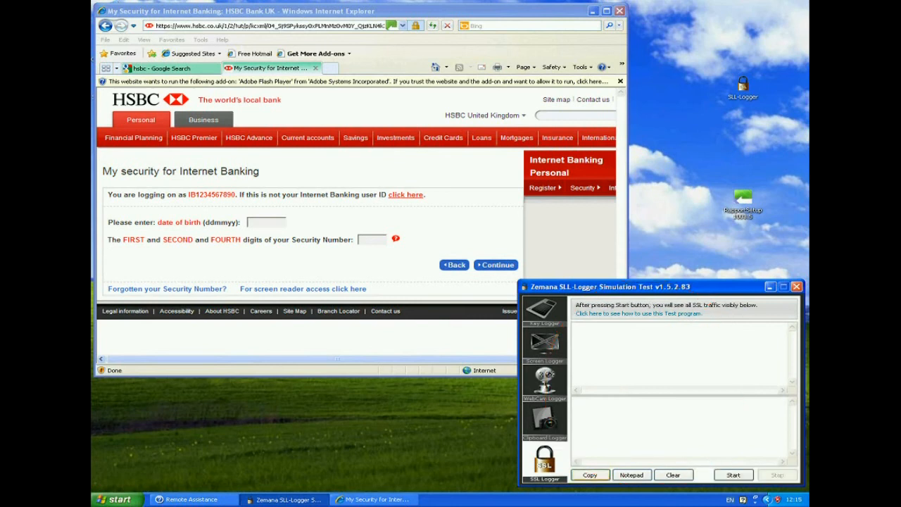